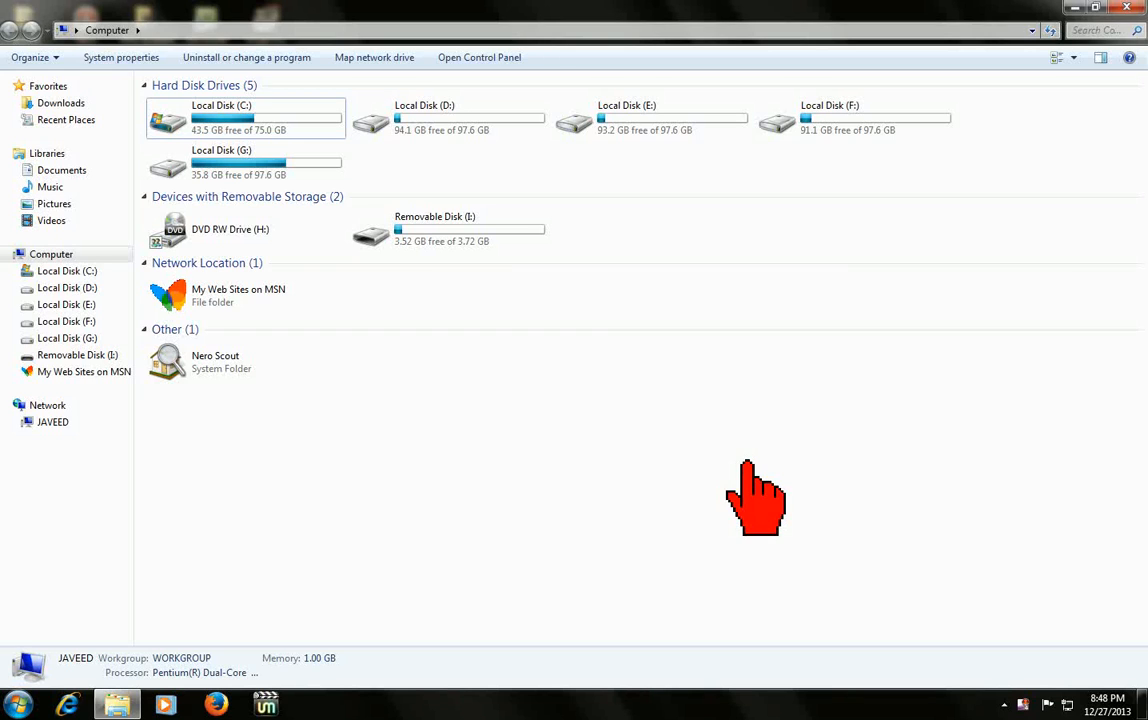
{"action": "mouse_move", "coordinate": [398, 440]}
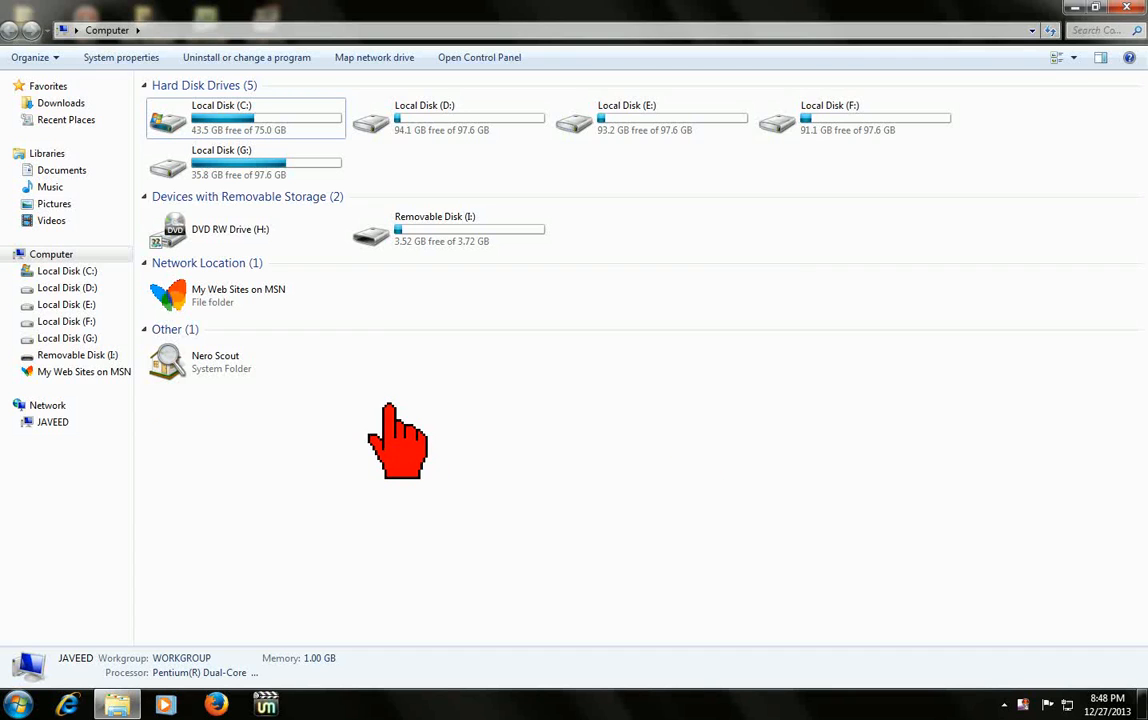
- Search Local Disk (E:) for '*' and scroll through the 977 results
{"action": "right_click", "coordinate": [398, 442]}
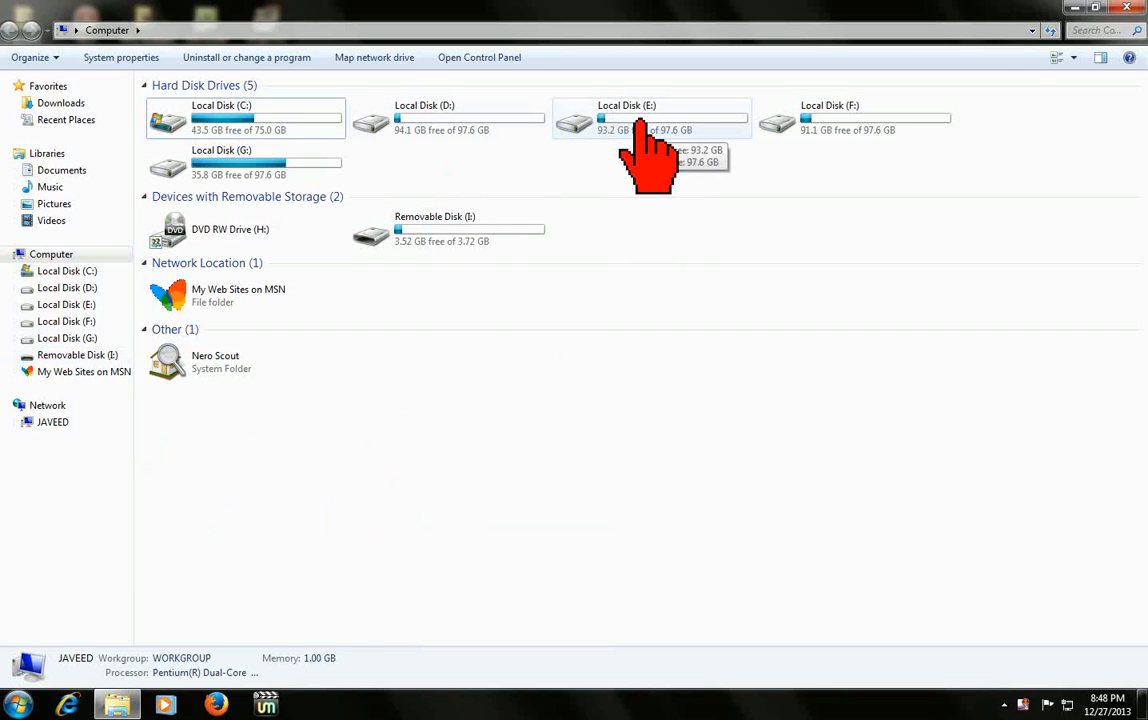
{"action": "double_click", "coordinate": [650, 118]}
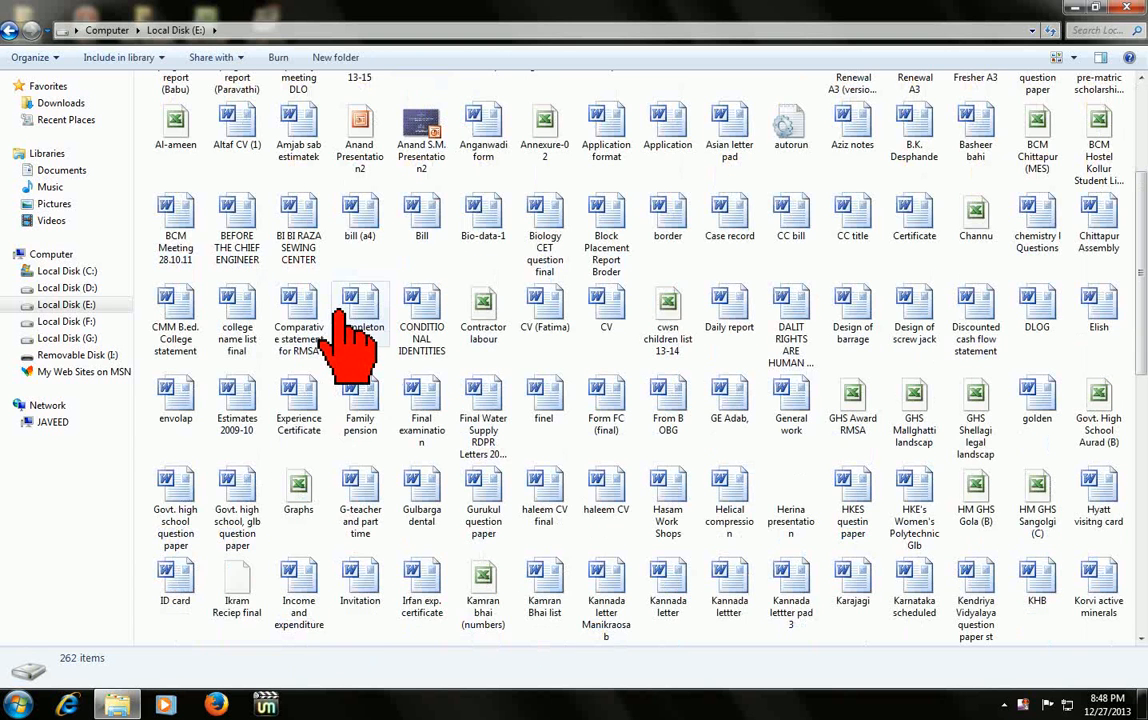
{"action": "scroll", "scroll_direction": "down", "scroll_amount": 3}
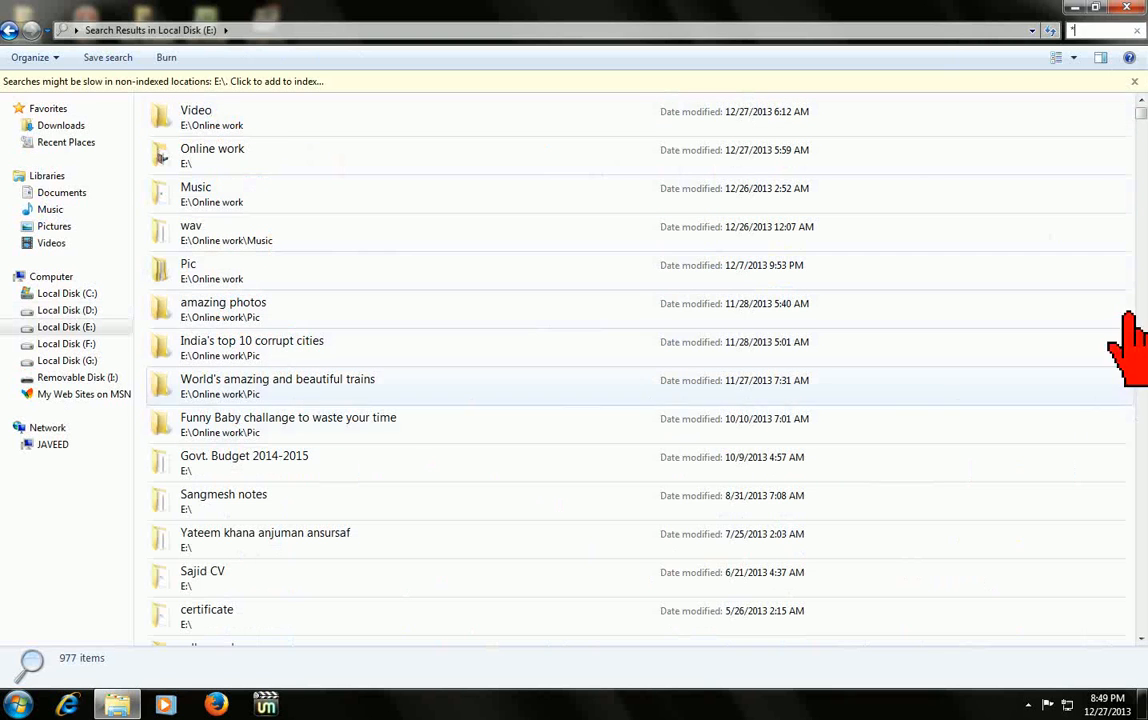
{"action": "scroll", "scroll_direction": "down", "scroll_amount": 3}
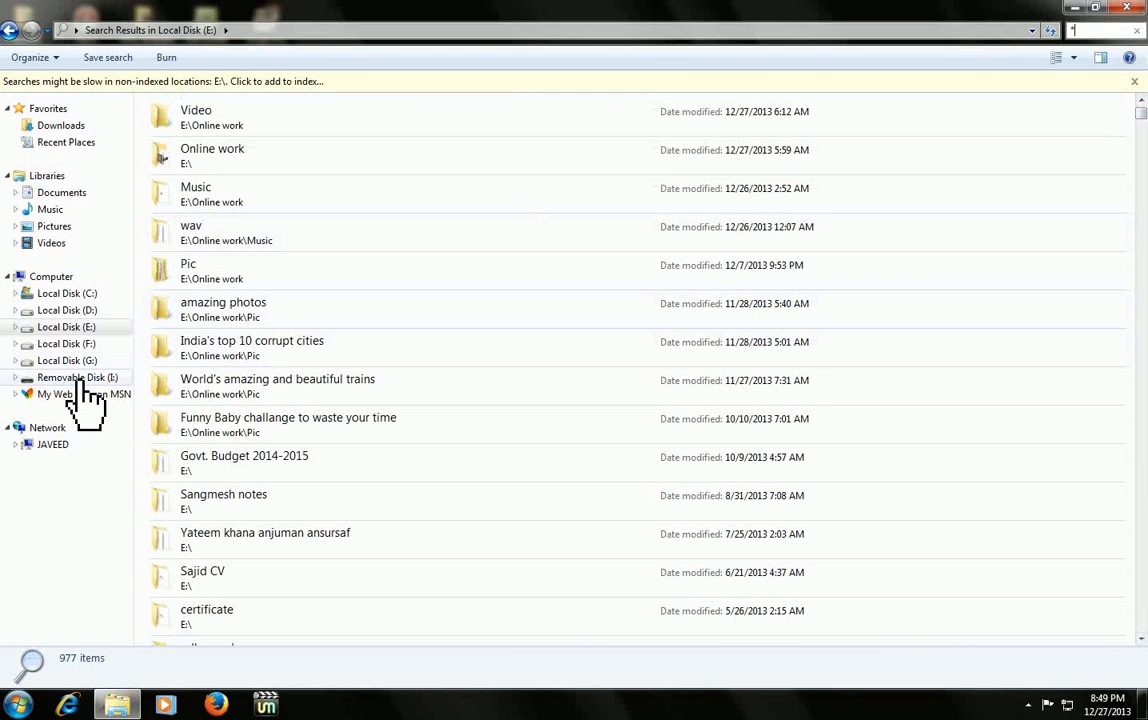
- Search the estimate folder on Removable Disk (I:) for '*', listing its 15 files
{"action": "left_click", "coordinate": [77, 377]}
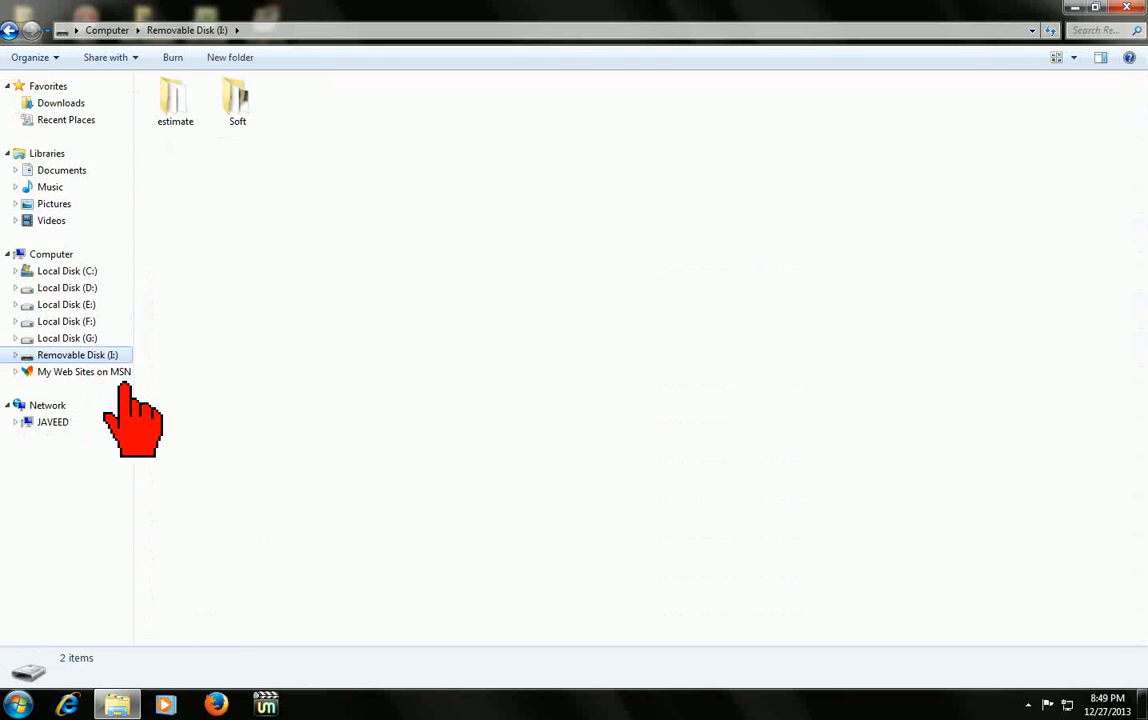
{"action": "double_click", "coordinate": [175, 95]}
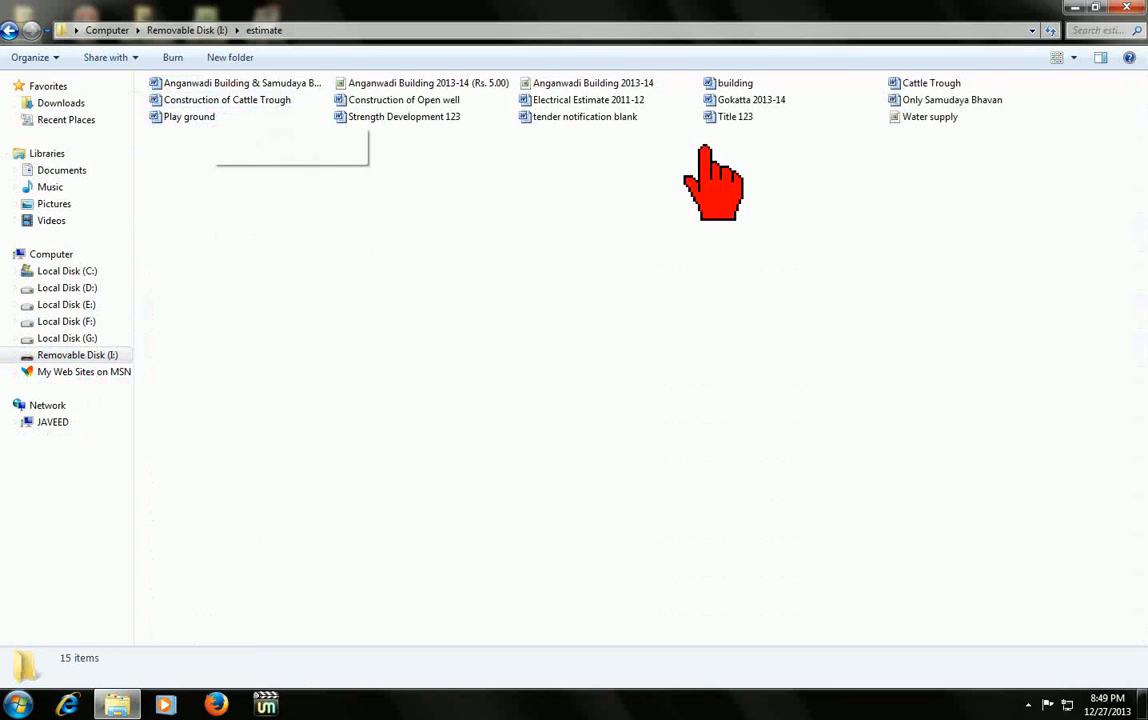
{"action": "left_click", "coordinate": [1095, 30]}
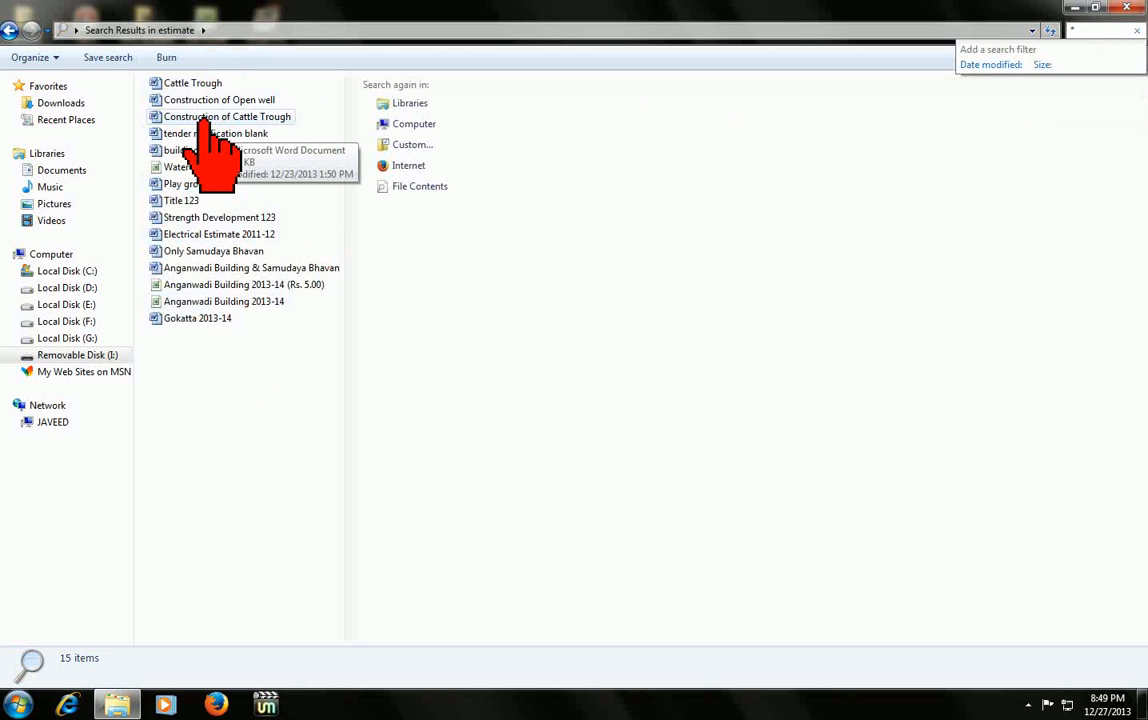
{"action": "mouse_move", "coordinate": [255, 395]}
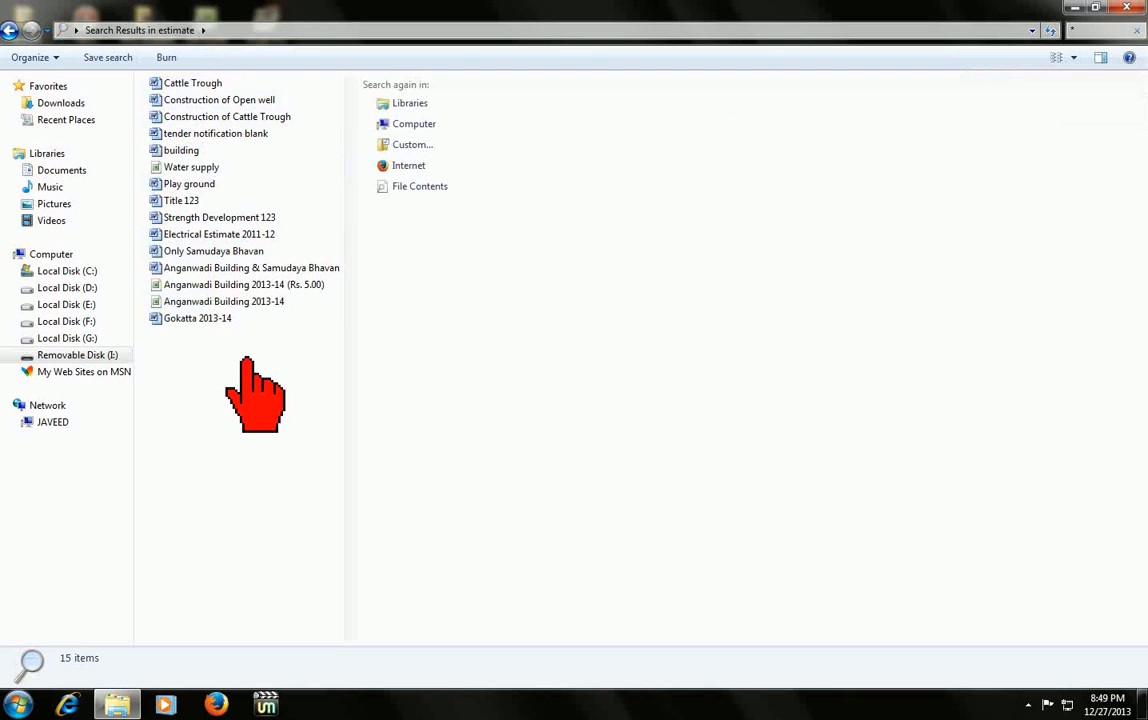